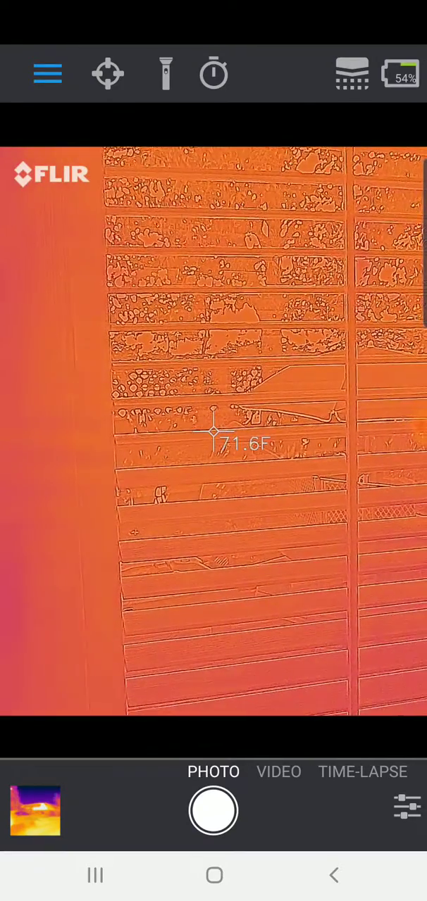
{"action": "left_click", "coordinate": [213, 811]}
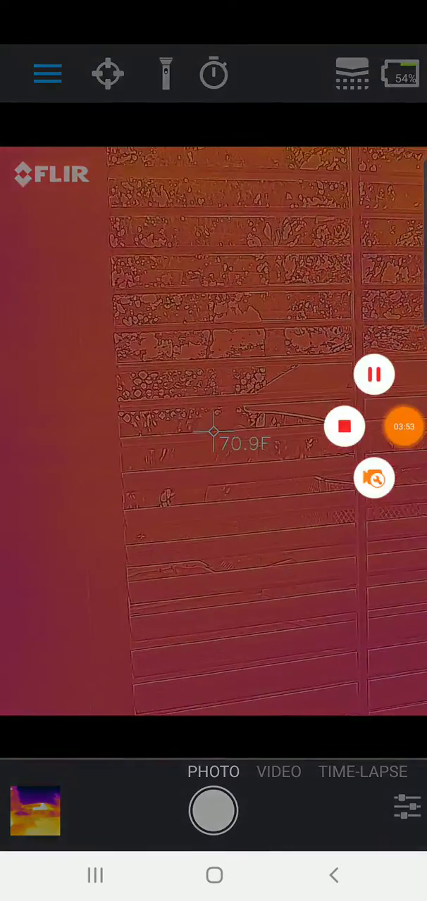